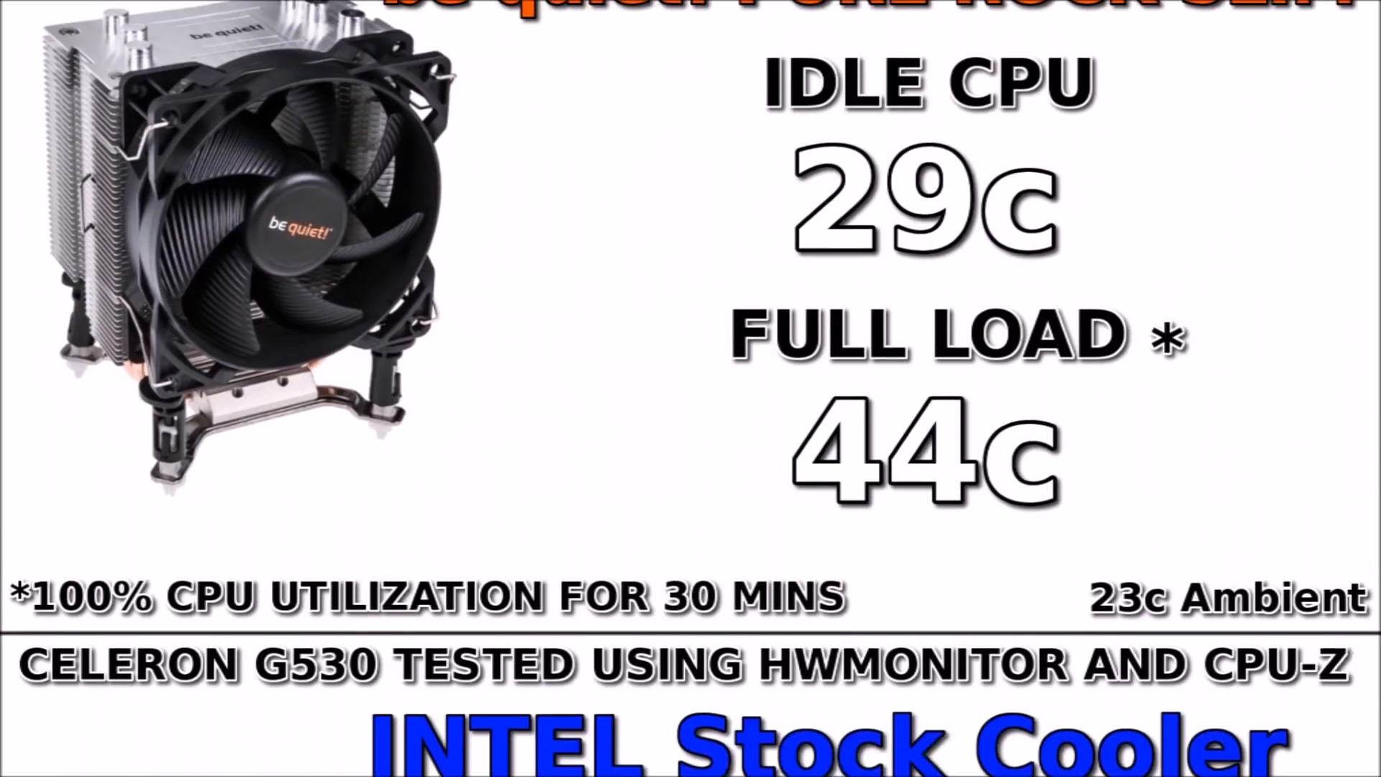
{"action": "scroll", "scroll_direction": "up", "scroll_amount": 3}
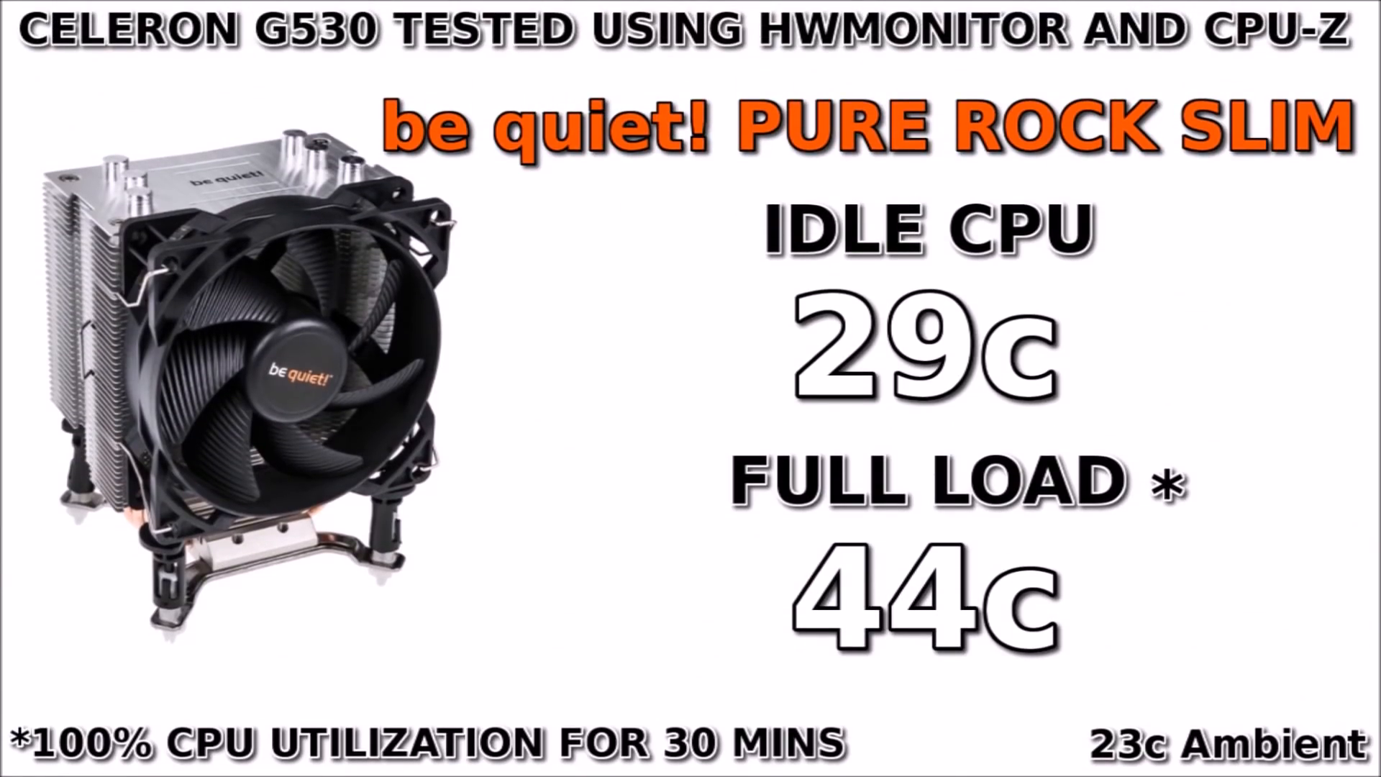